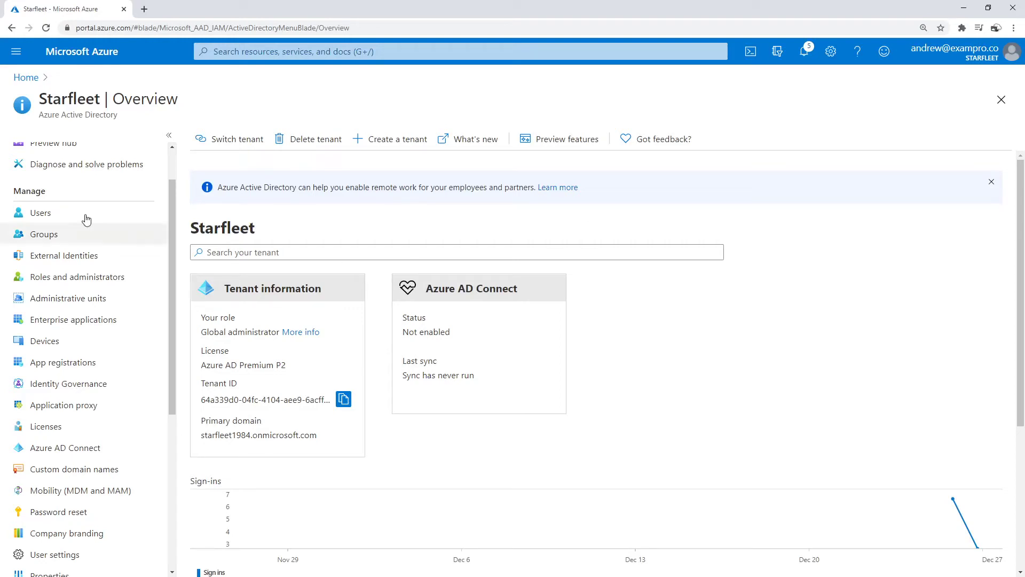
{"action": "mouse_move", "coordinate": [300, 210]}
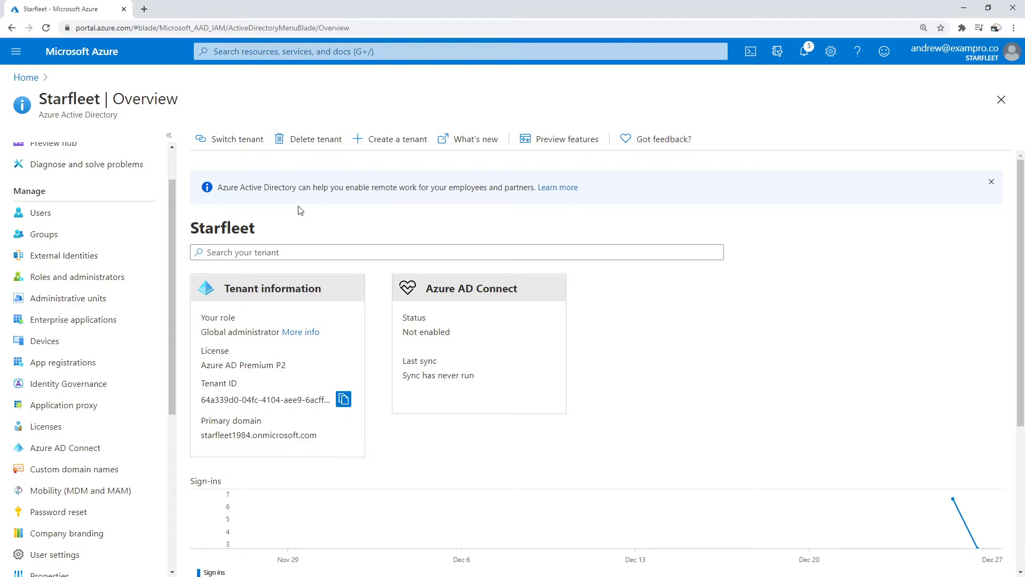
{"action": "mouse_move", "coordinate": [314, 209]}
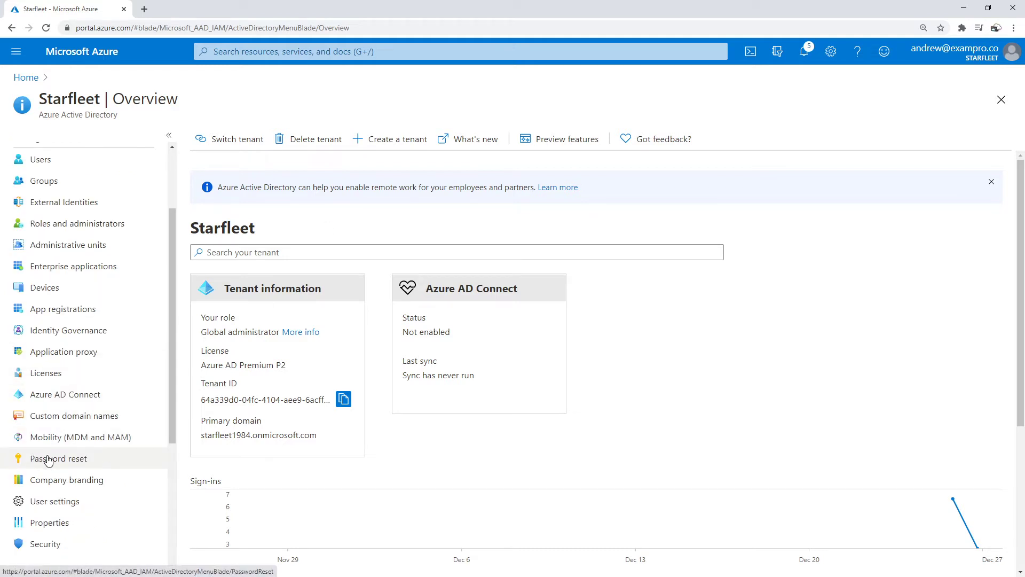
Show the Starfleet tenant's Password reset properties, currently set to None
{"action": "left_click", "coordinate": [57, 458]}
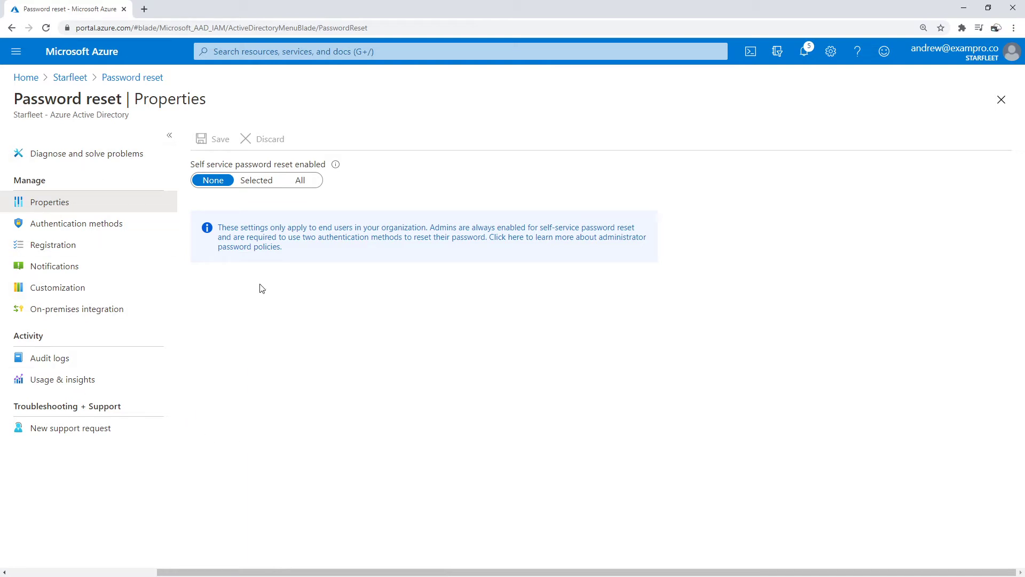
Enable self-service password reset for All users and save the policy
{"action": "left_click", "coordinate": [256, 179]}
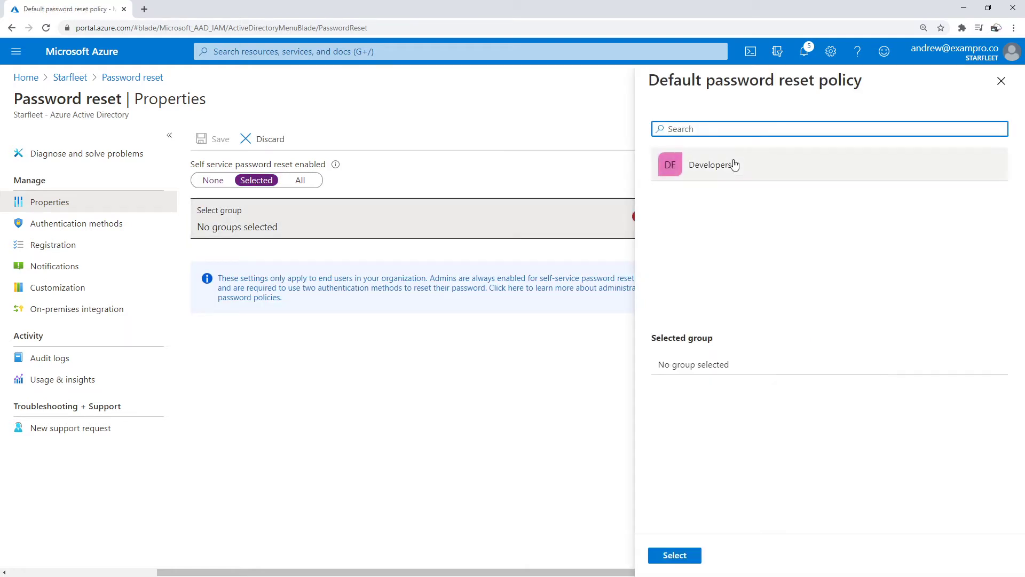
{"action": "left_click", "coordinate": [710, 164]}
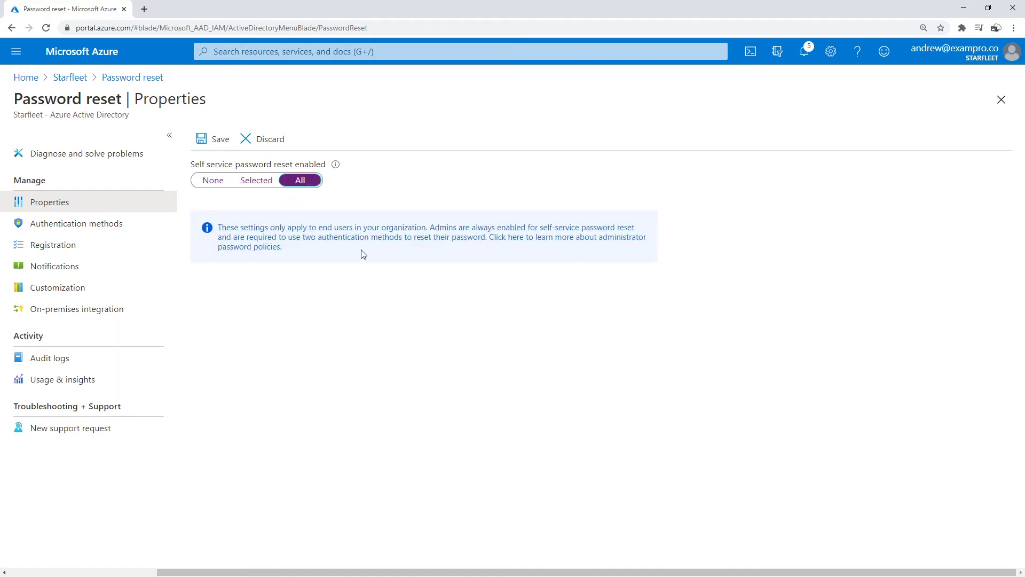
{"action": "left_click", "coordinate": [214, 139]}
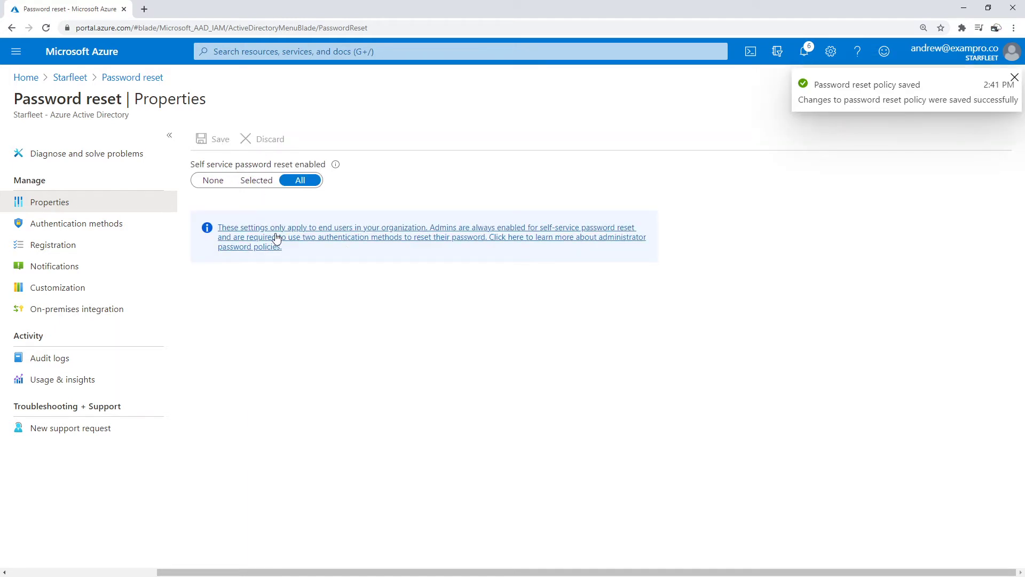
{"action": "mouse_move", "coordinate": [87, 392]}
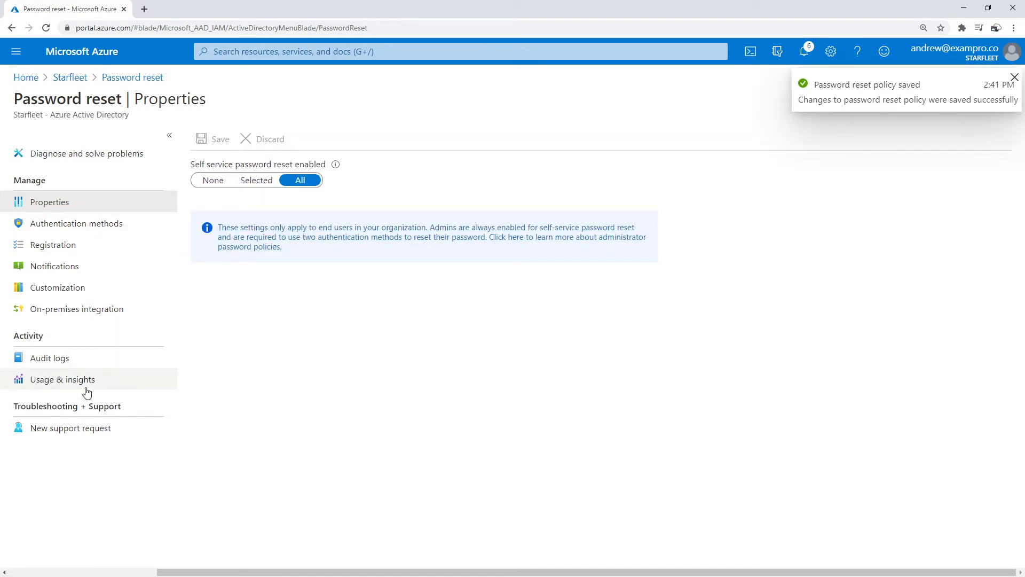
Review the authentication methods, toggling Mobile app notification off and back on
{"action": "left_click", "coordinate": [76, 223]}
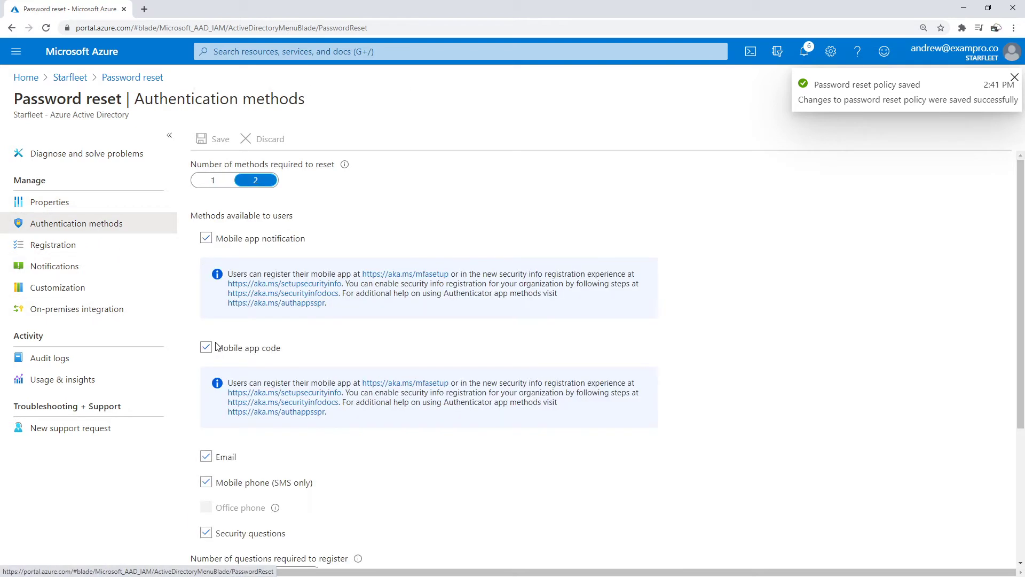
{"action": "left_click", "coordinate": [1002, 77]}
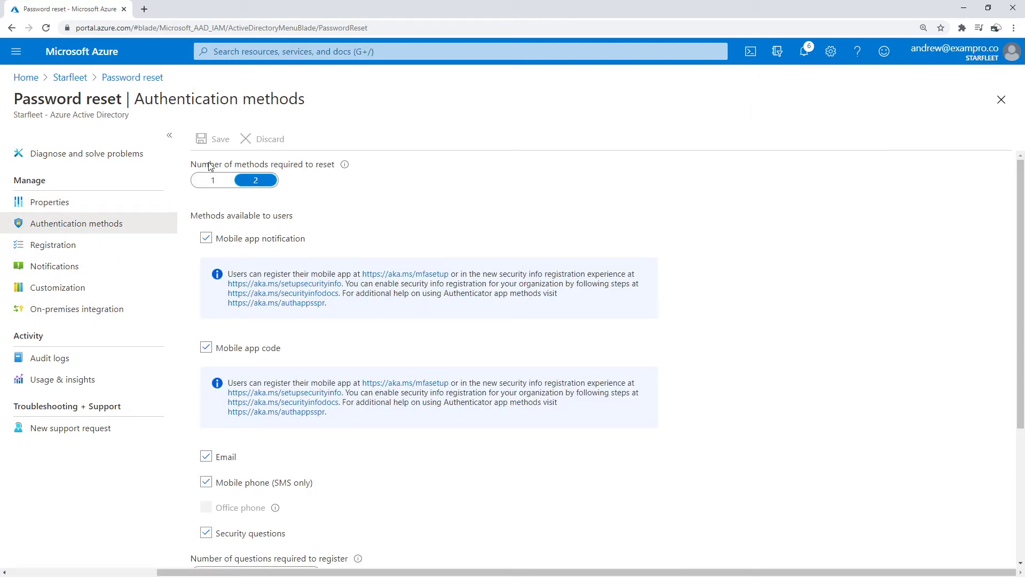
{"action": "left_click_drag", "start_coordinate": [209, 164], "coordinate": [319, 164]}
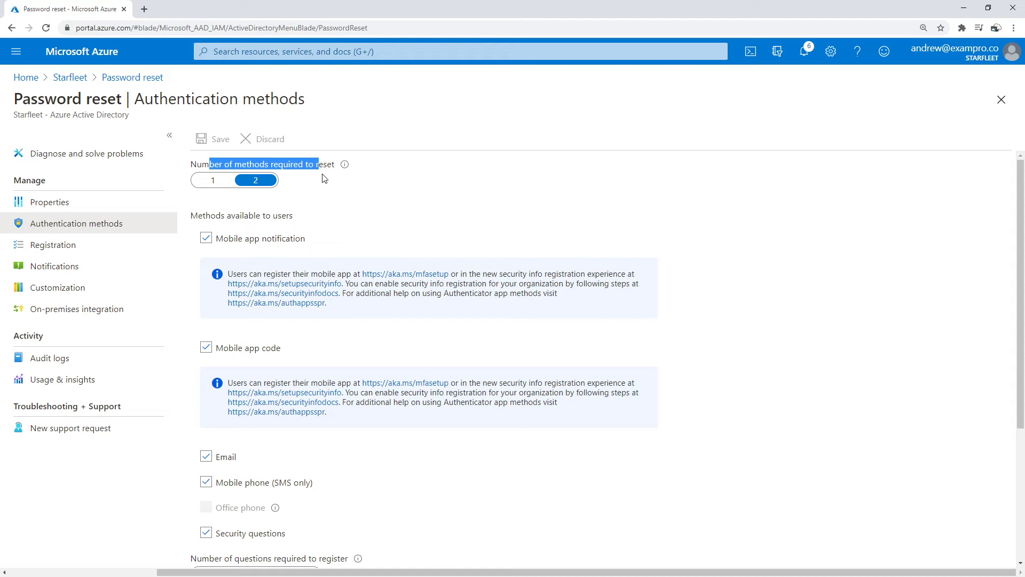
{"action": "left_click", "coordinate": [205, 238]}
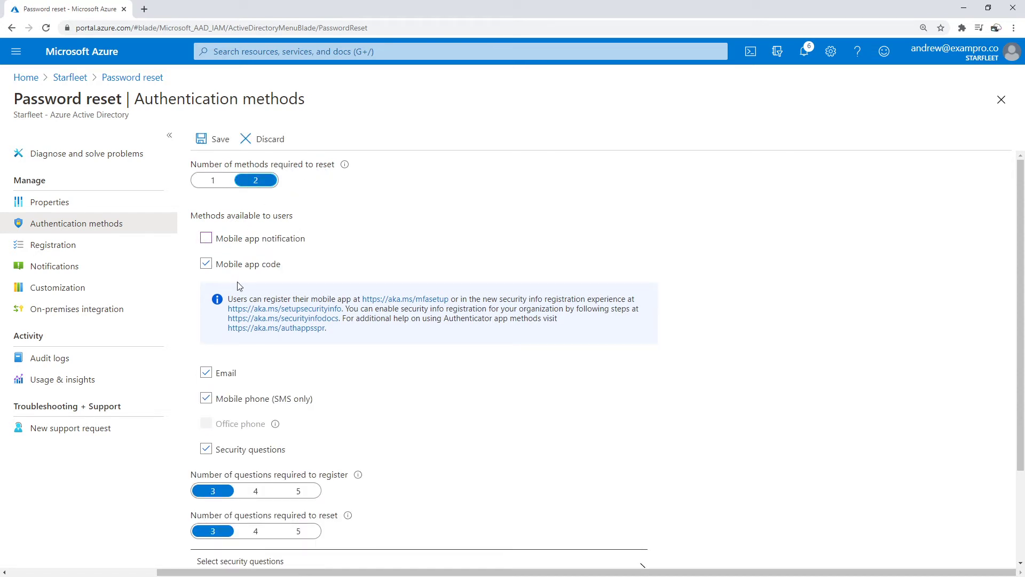
{"action": "scroll", "scroll_direction": "down", "scroll_amount": 3}
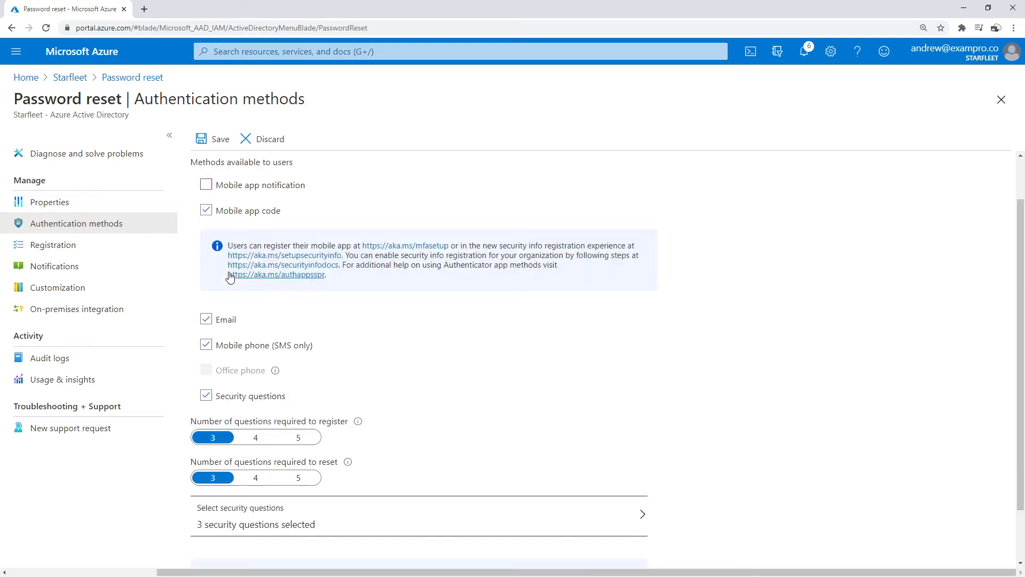
{"action": "left_click", "coordinate": [205, 185]}
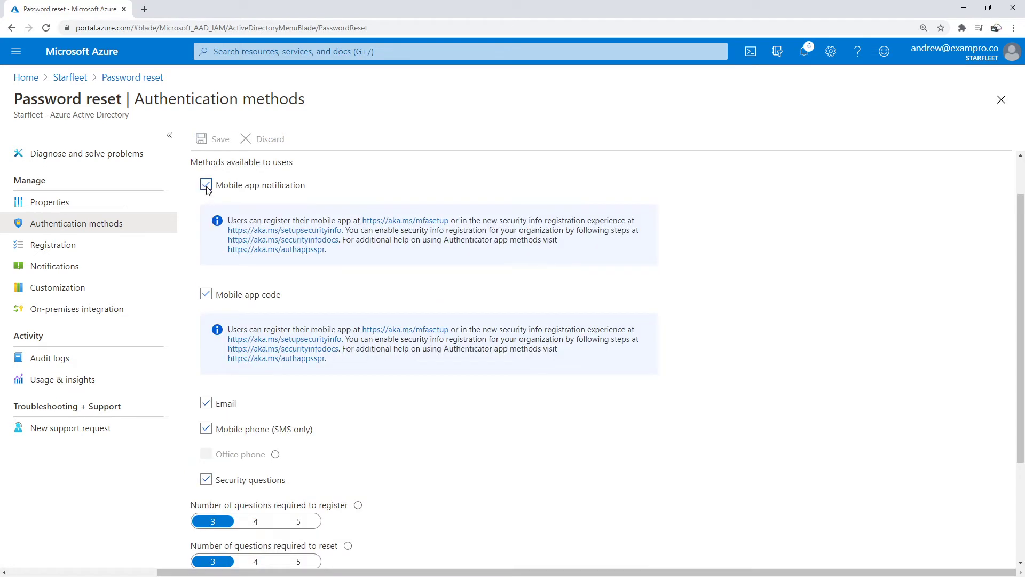
Review the questions-required-to-register setting and show the security question list
{"action": "scroll", "scroll_direction": "down", "scroll_amount": 3}
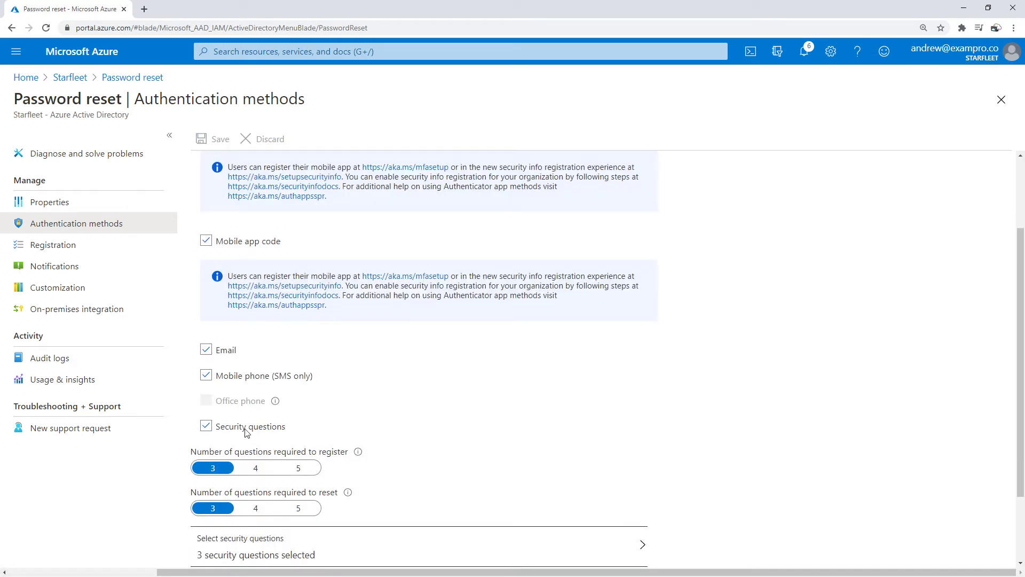
{"action": "scroll", "scroll_direction": "down", "scroll_amount": 3}
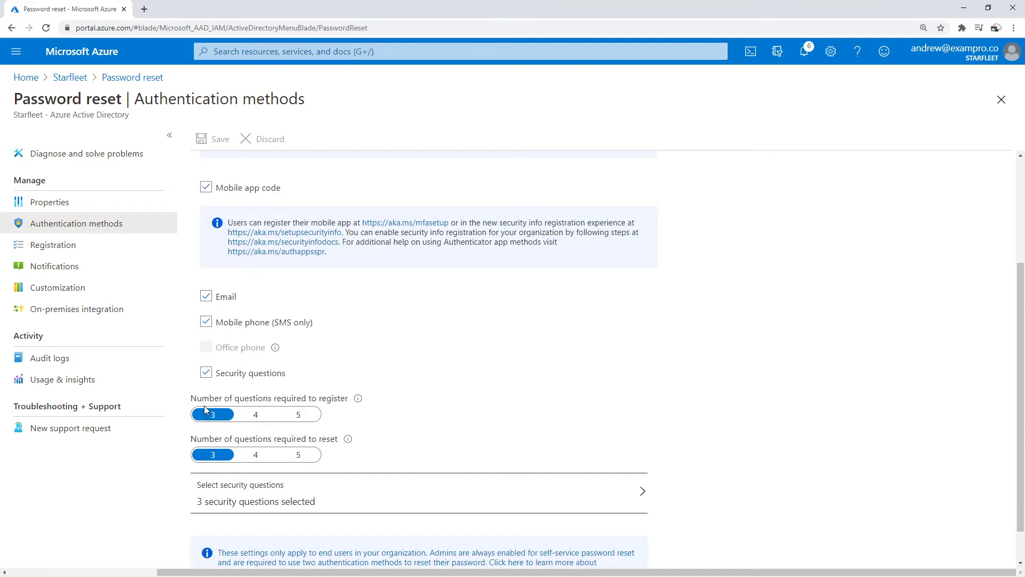
{"action": "left_click_drag", "start_coordinate": [203, 397], "coordinate": [320, 397]}
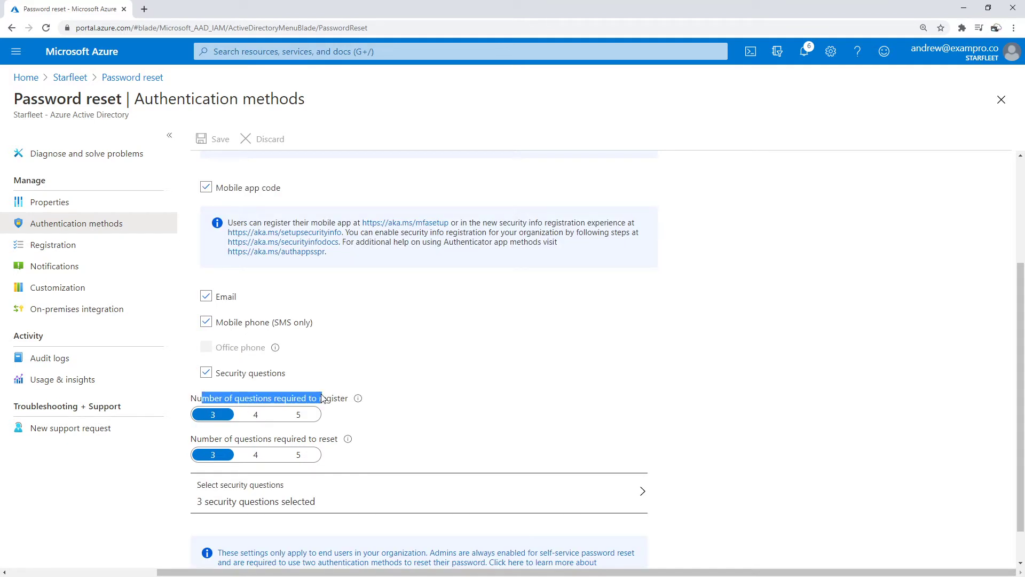
{"action": "left_click", "coordinate": [240, 485]}
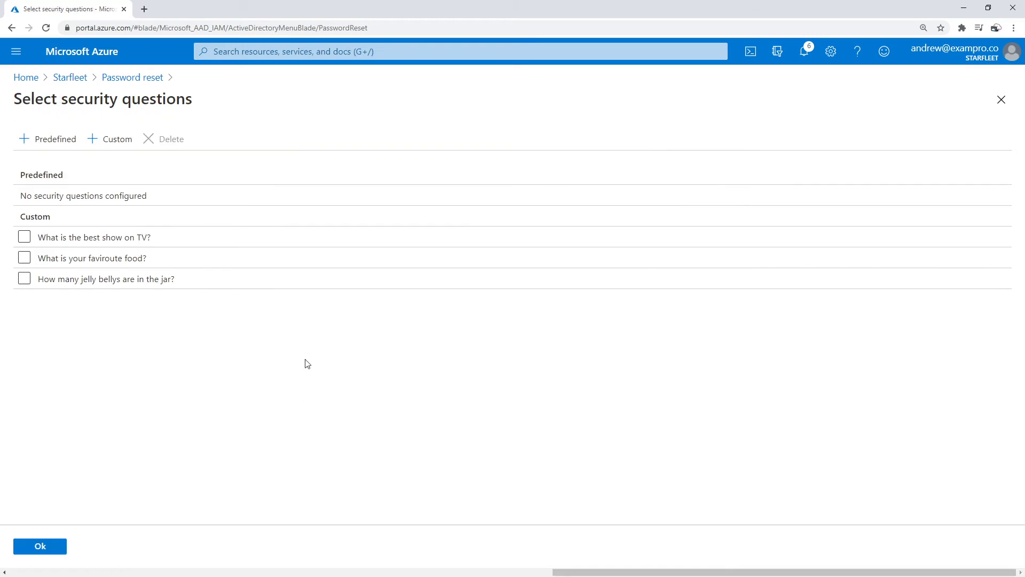
Add a fourth custom security question, "What is the best song?", and confirm the four questions
{"action": "left_click", "coordinate": [116, 139]}
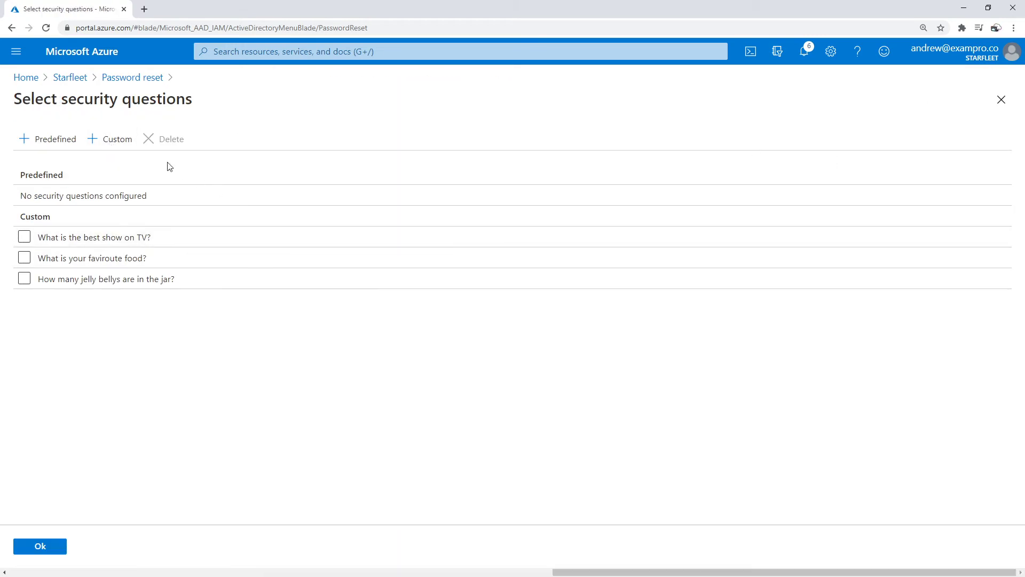
{"action": "left_click", "coordinate": [117, 138]}
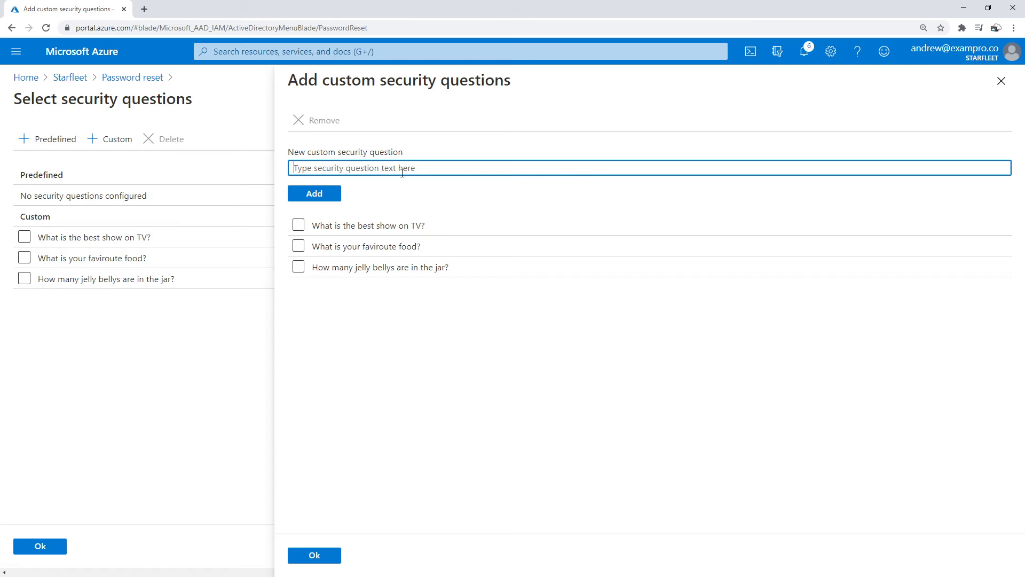
{"action": "type", "text": "W"}
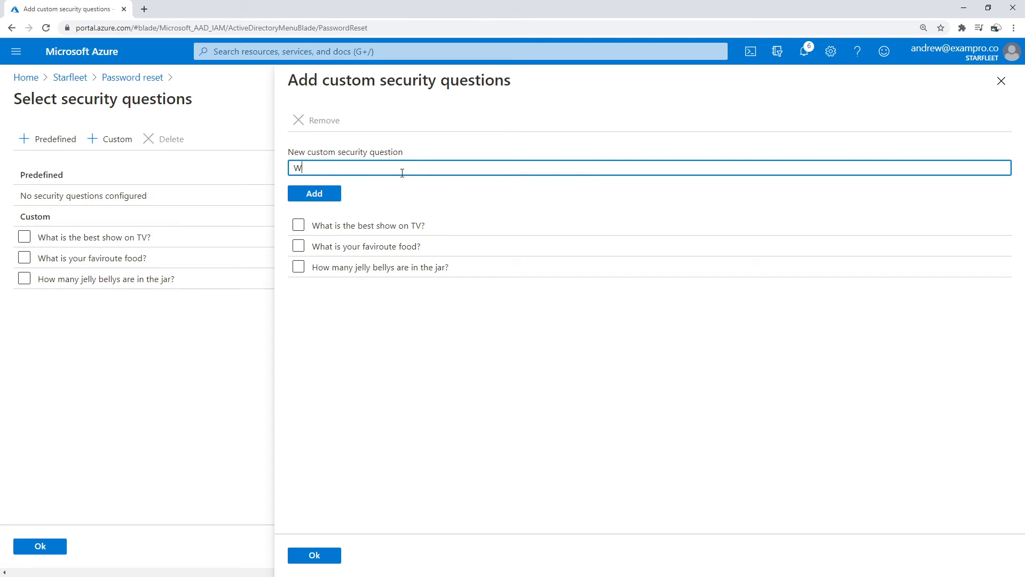
{"action": "type", "text": "hat is the best"}
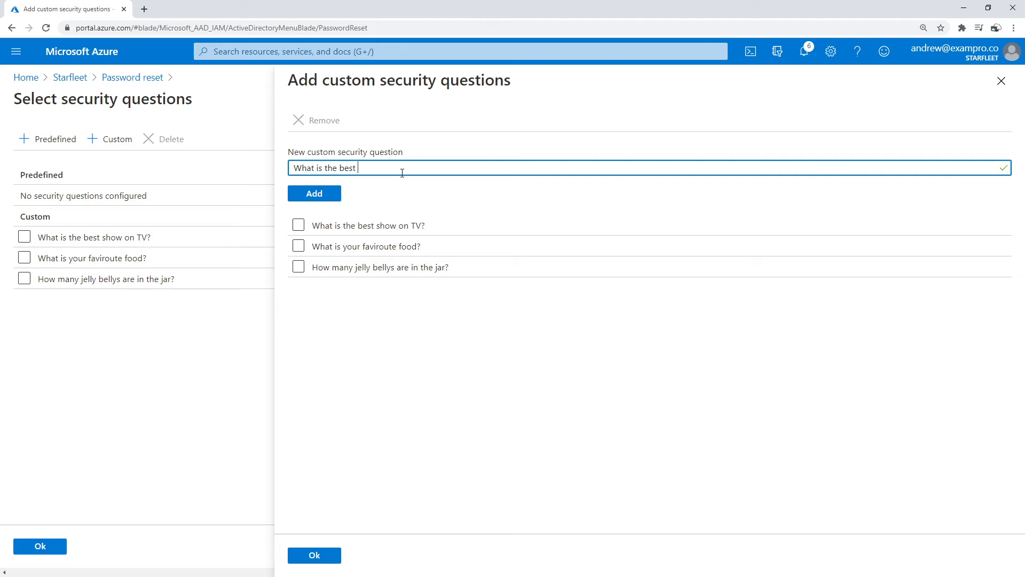
{"action": "left_click", "coordinate": [314, 193]}
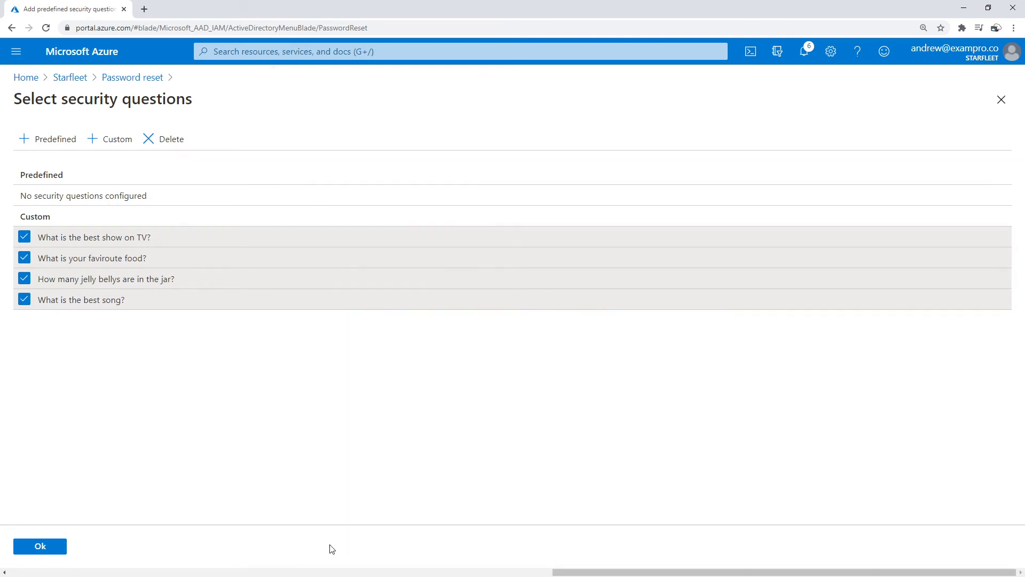
{"action": "left_click", "coordinate": [56, 138]}
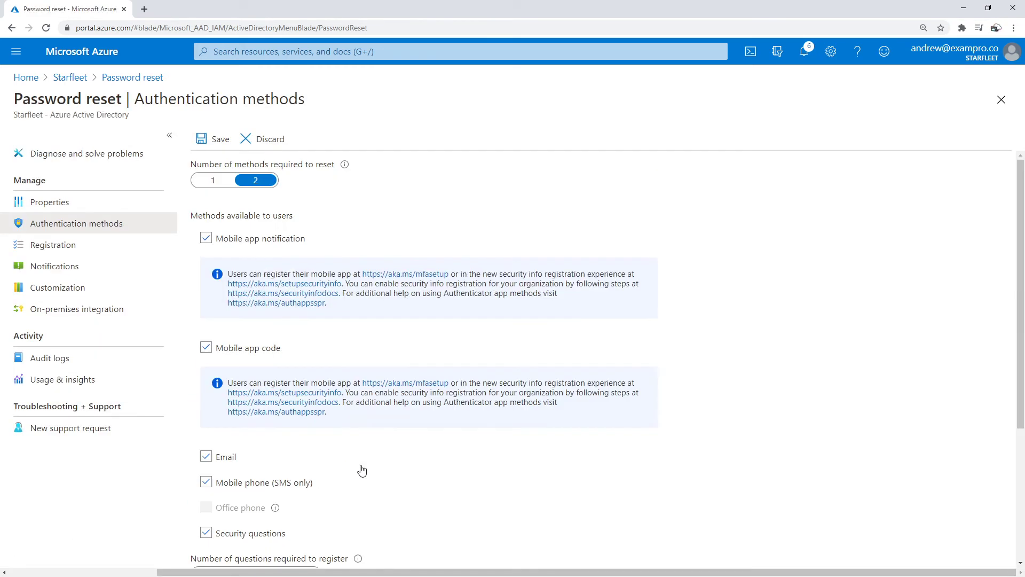
Save the authentication methods policy and review the registration settings
{"action": "left_click", "coordinate": [211, 139]}
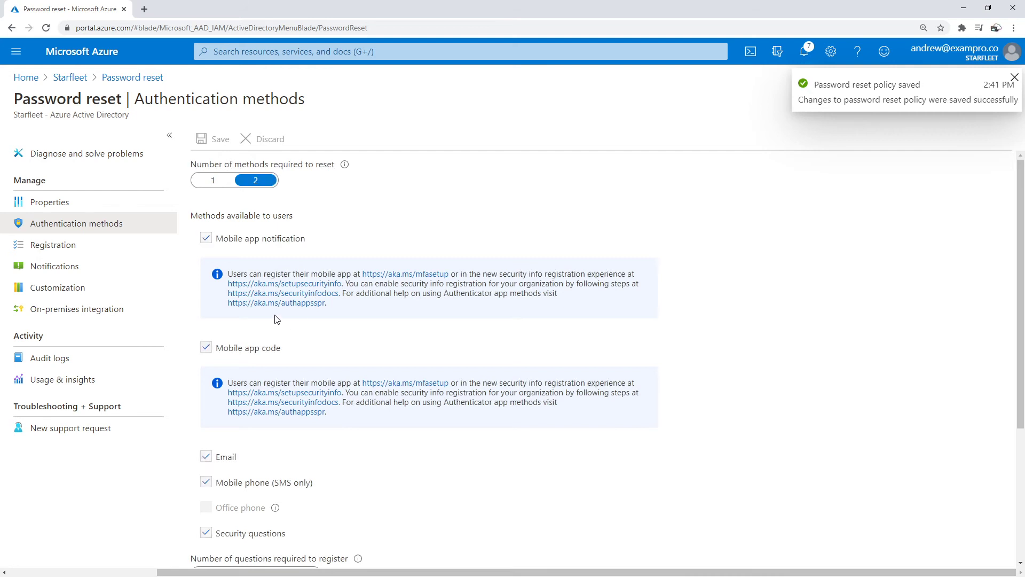
{"action": "left_click", "coordinate": [53, 244]}
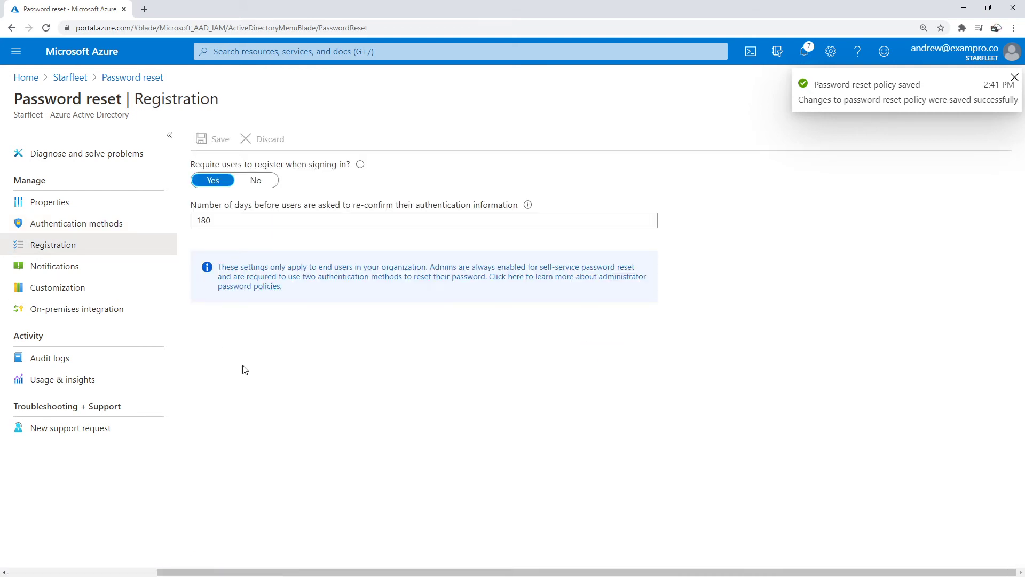
{"action": "left_click_drag", "start_coordinate": [191, 164], "coordinate": [304, 165]}
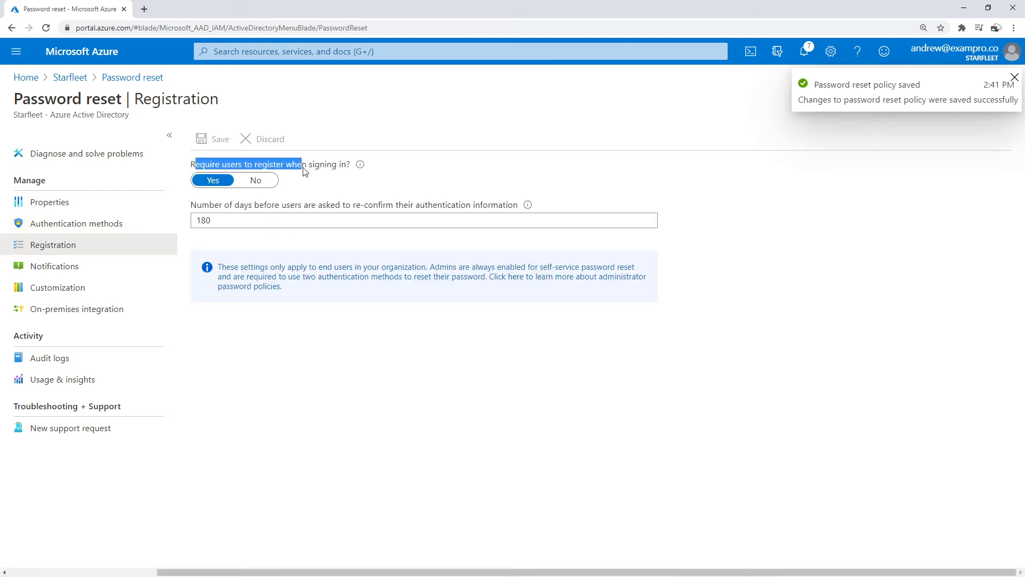
{"action": "mouse_move", "coordinate": [360, 164]}
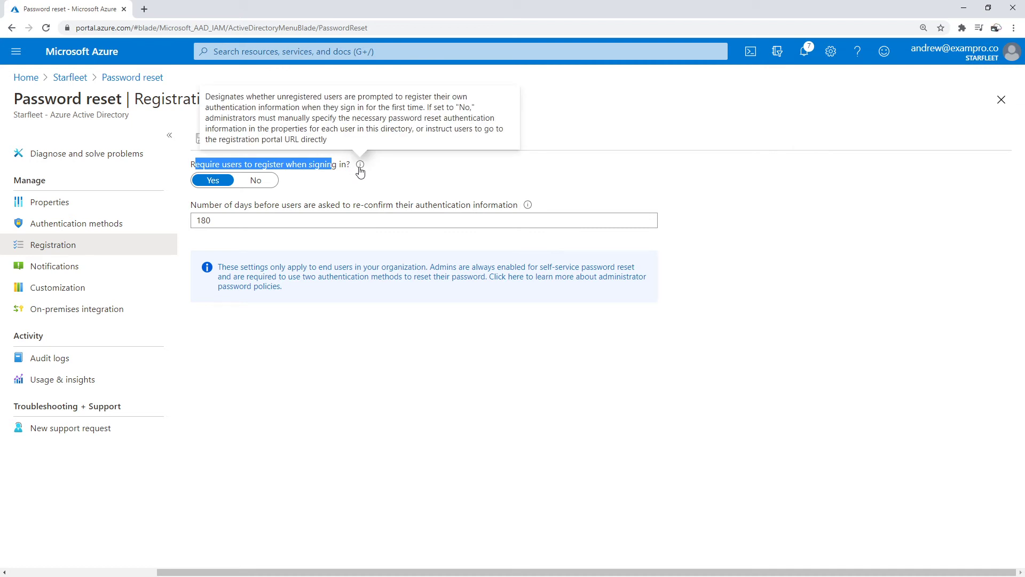
{"action": "mouse_move", "coordinate": [209, 210]}
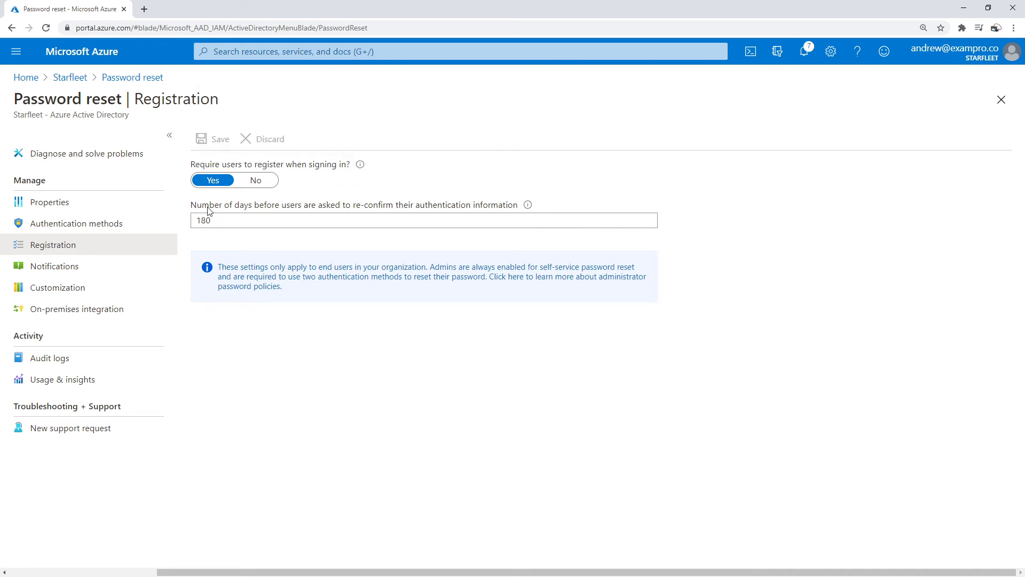
{"action": "left_click_drag", "start_coordinate": [196, 204], "coordinate": [470, 204]}
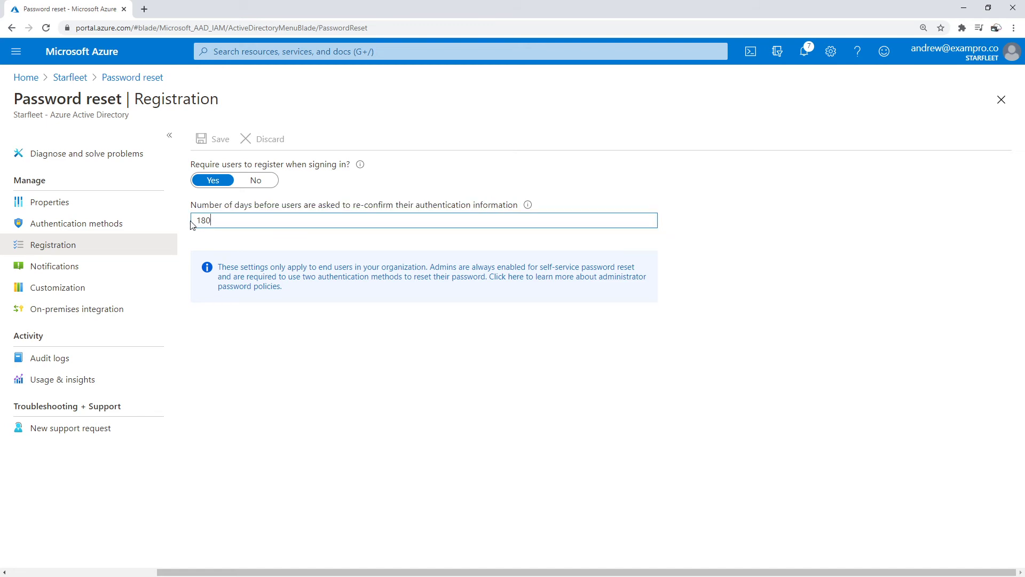
Toggle registration at sign-in off then back to required, and show the notification settings
{"action": "left_click", "coordinate": [257, 179]}
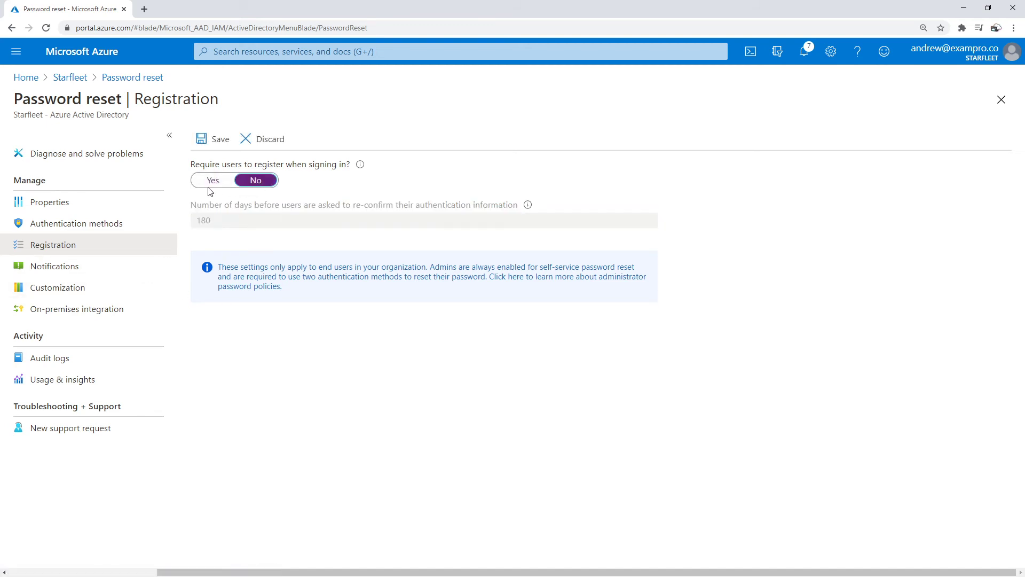
{"action": "left_click", "coordinate": [212, 179]}
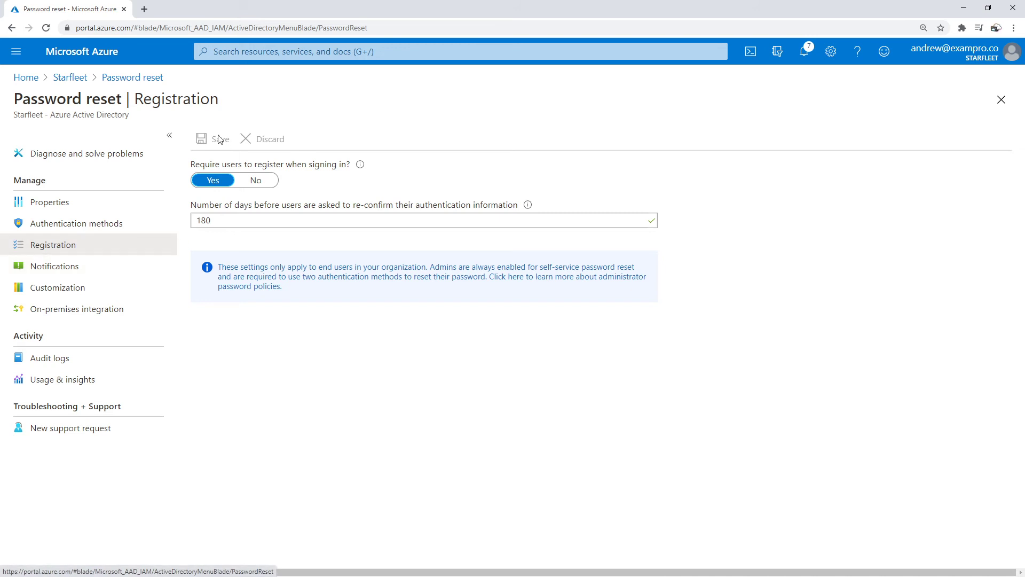
{"action": "left_click", "coordinate": [54, 266]}
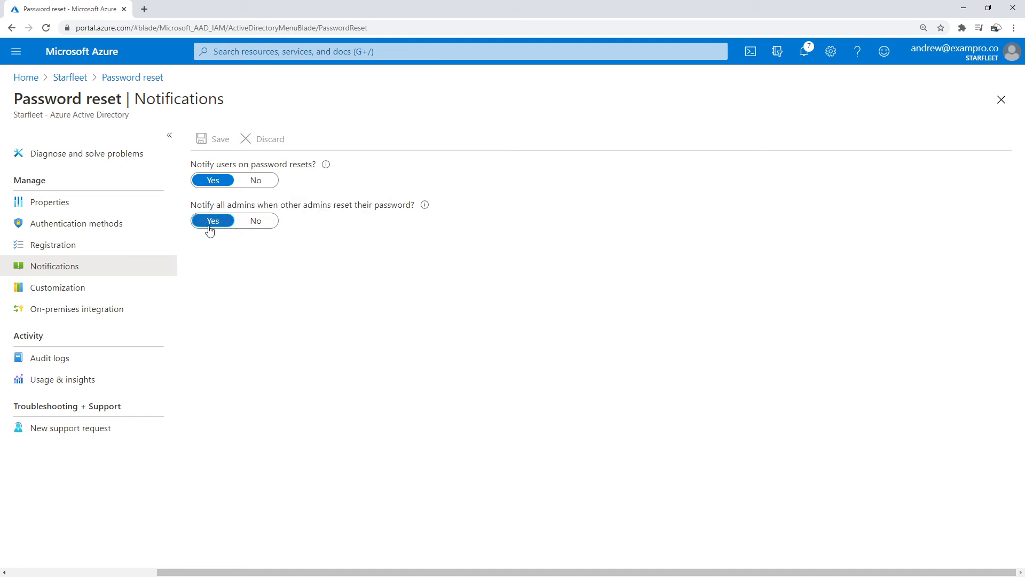
Review the helpdesk link customization, then show the on-premises integration settings
{"action": "left_click", "coordinate": [55, 287]}
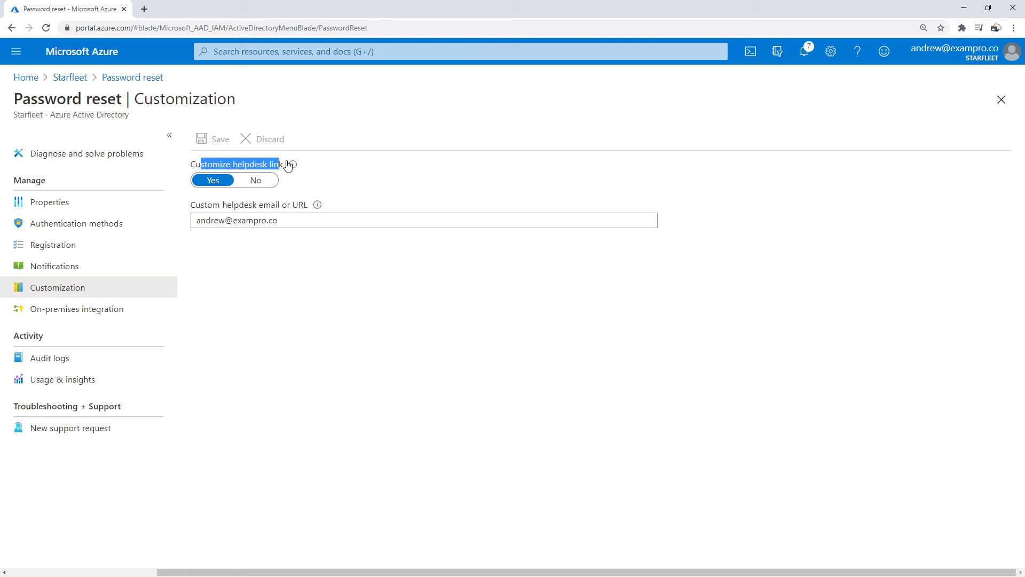
{"action": "mouse_move", "coordinate": [293, 165]}
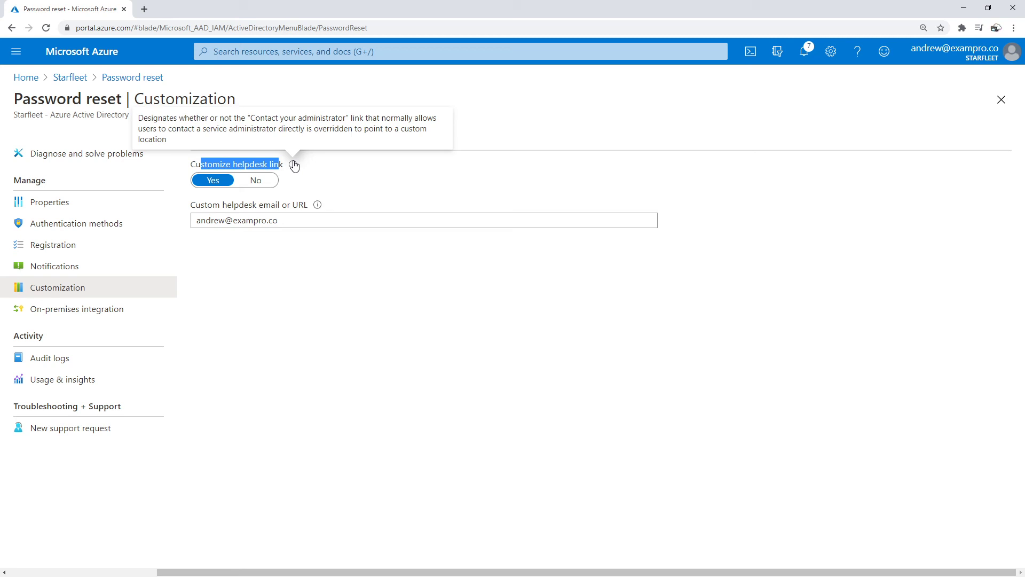
{"action": "mouse_move", "coordinate": [233, 209]}
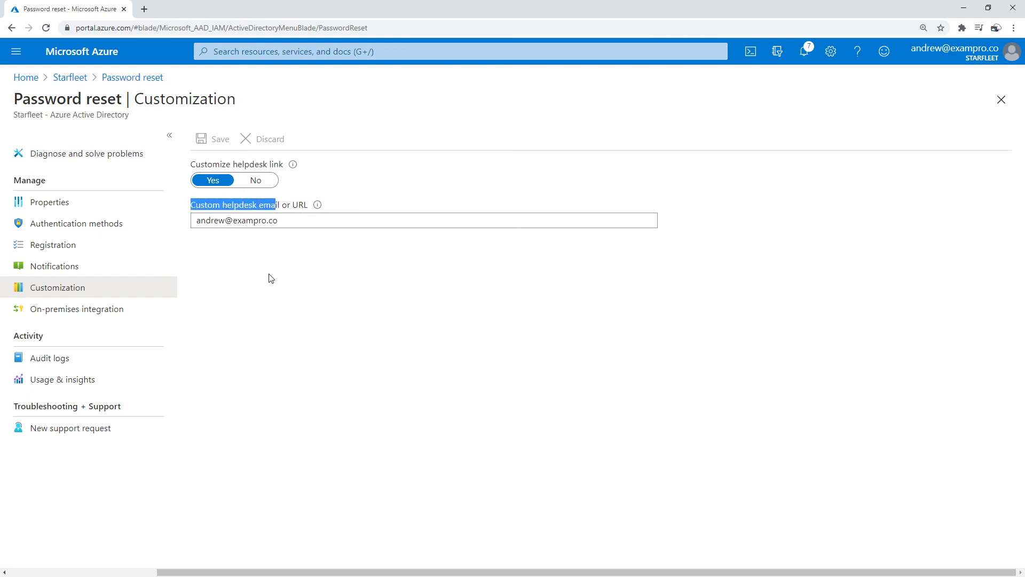
{"action": "left_click", "coordinate": [77, 308]}
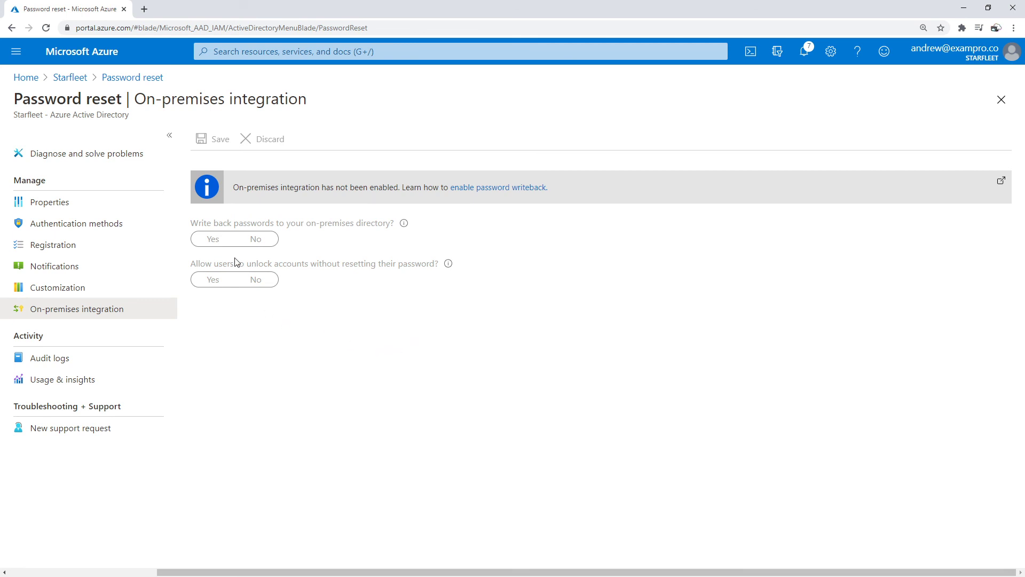
{"action": "mouse_move", "coordinate": [205, 262]}
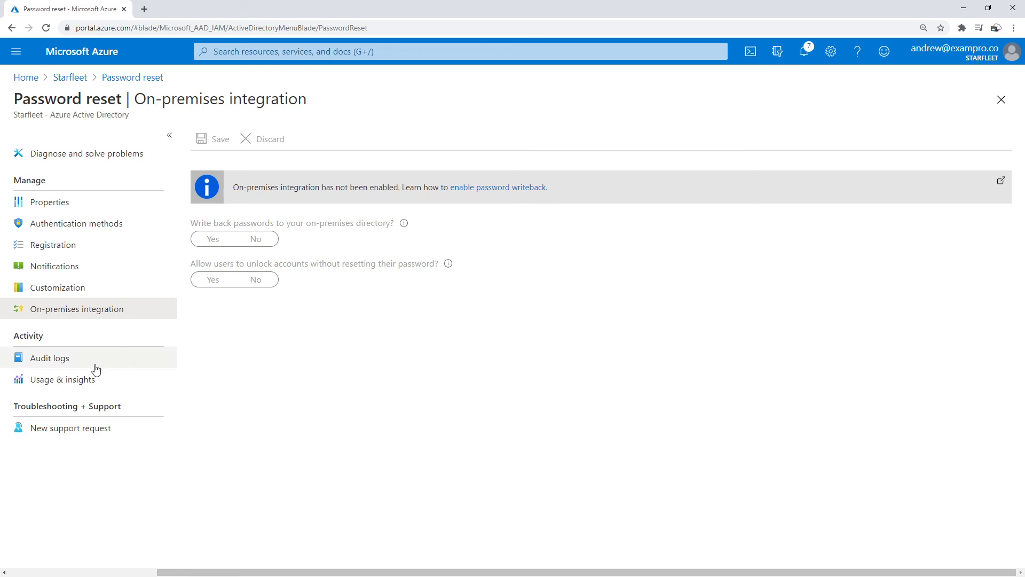
Review usage and insights, then return to the properties showing self-service reset set to All
{"action": "left_click", "coordinate": [62, 379]}
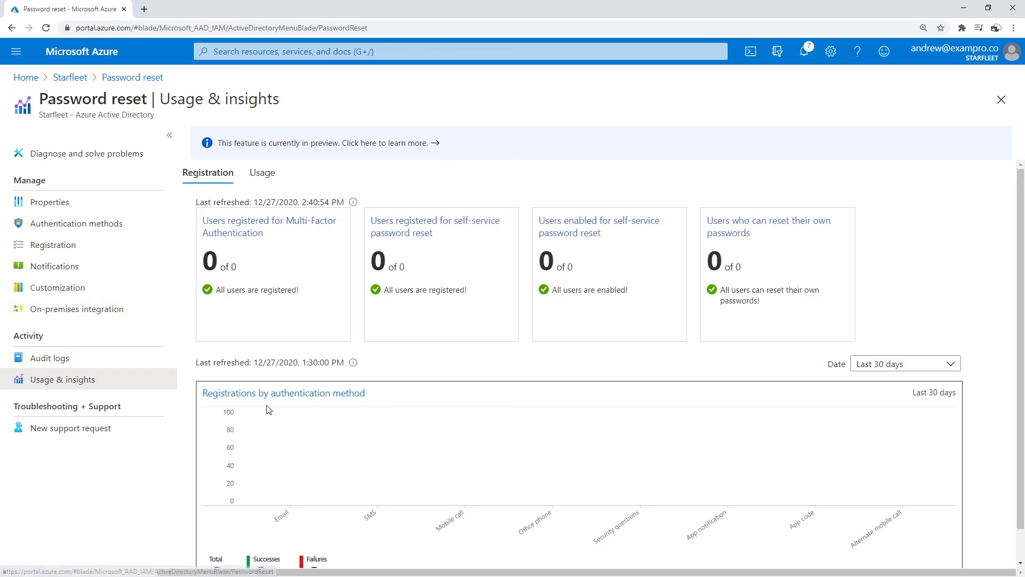
{"action": "mouse_move", "coordinate": [365, 250]}
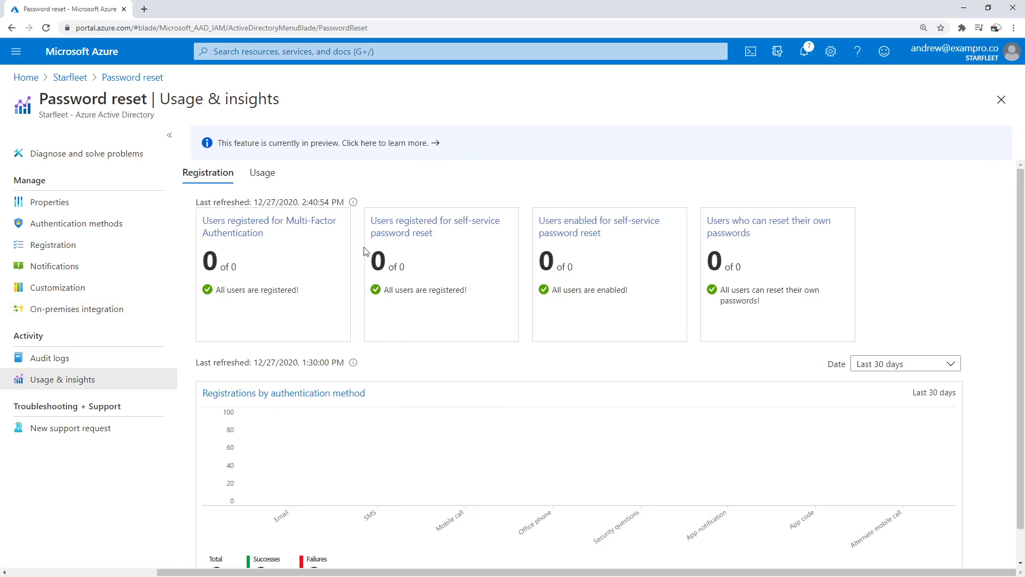
{"action": "scroll", "scroll_direction": "down", "scroll_amount": 3}
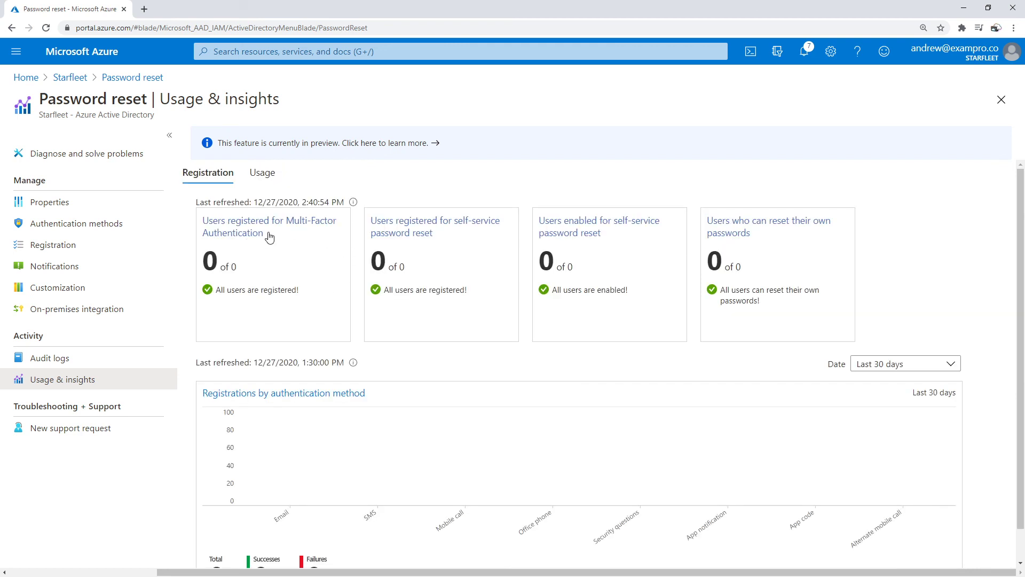
{"action": "left_click", "coordinate": [75, 224]}
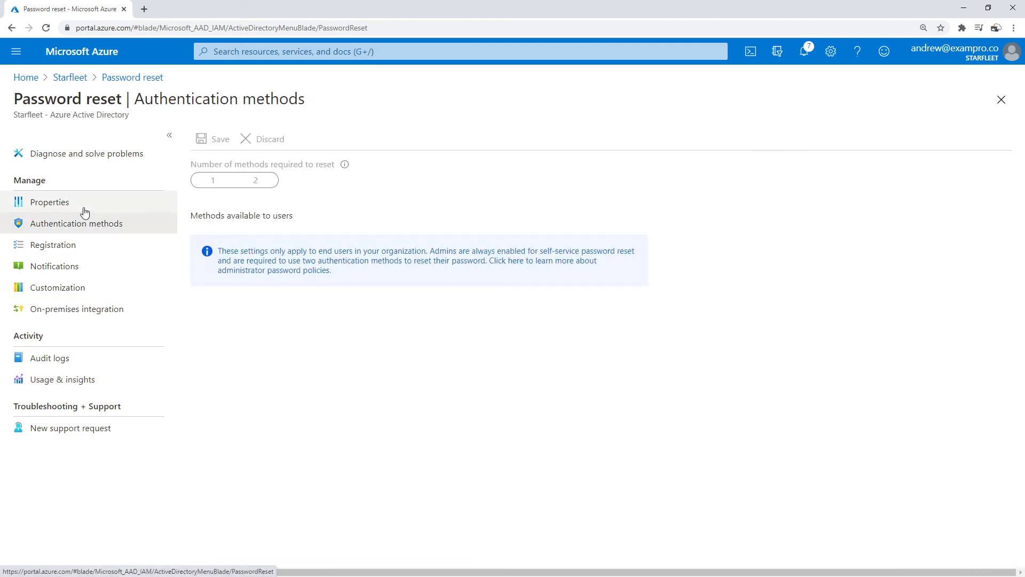
{"action": "left_click", "coordinate": [48, 201]}
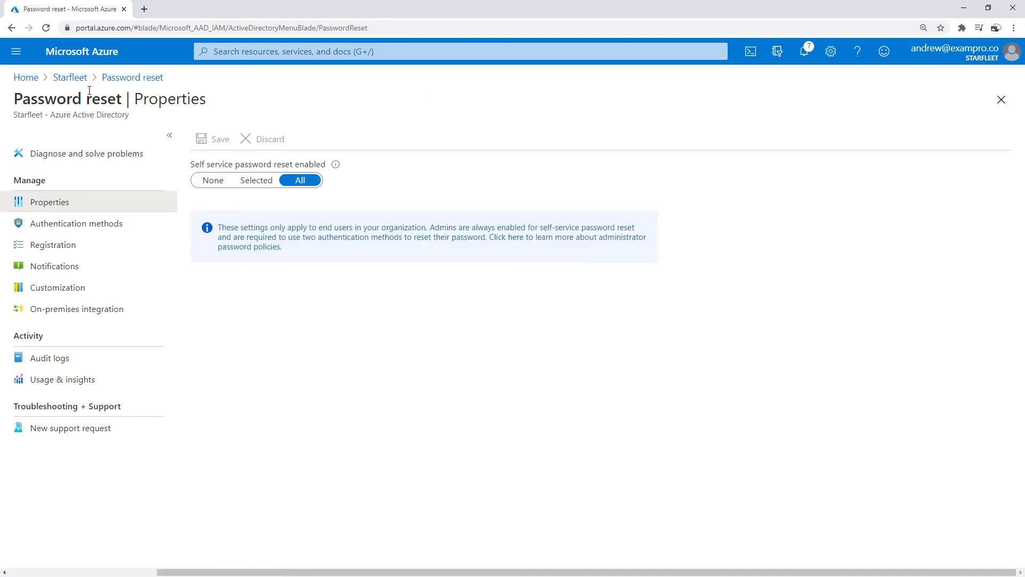